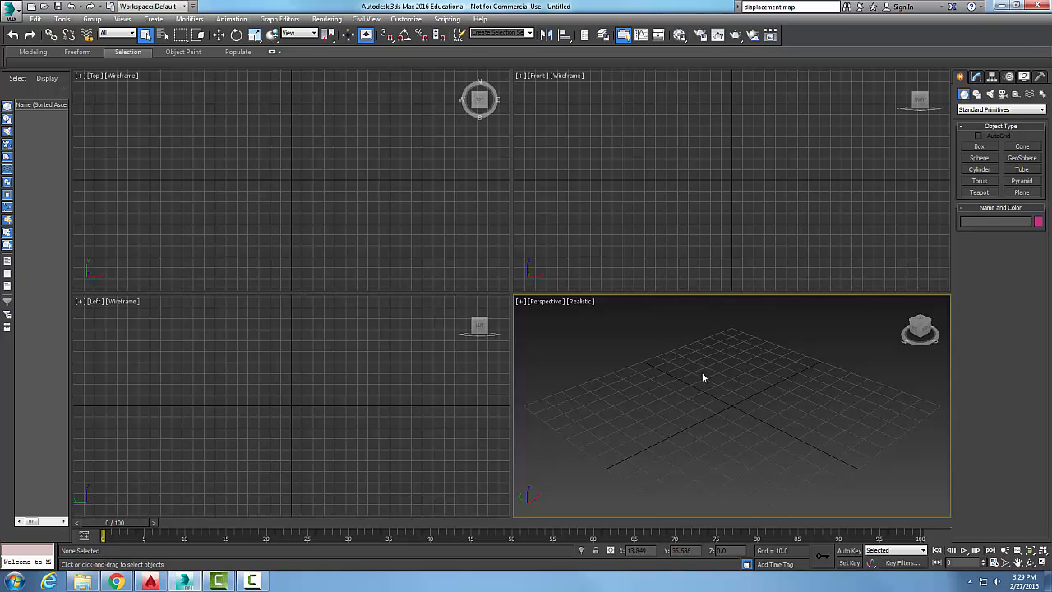
{"action": "mouse_move", "coordinate": [711, 376]}
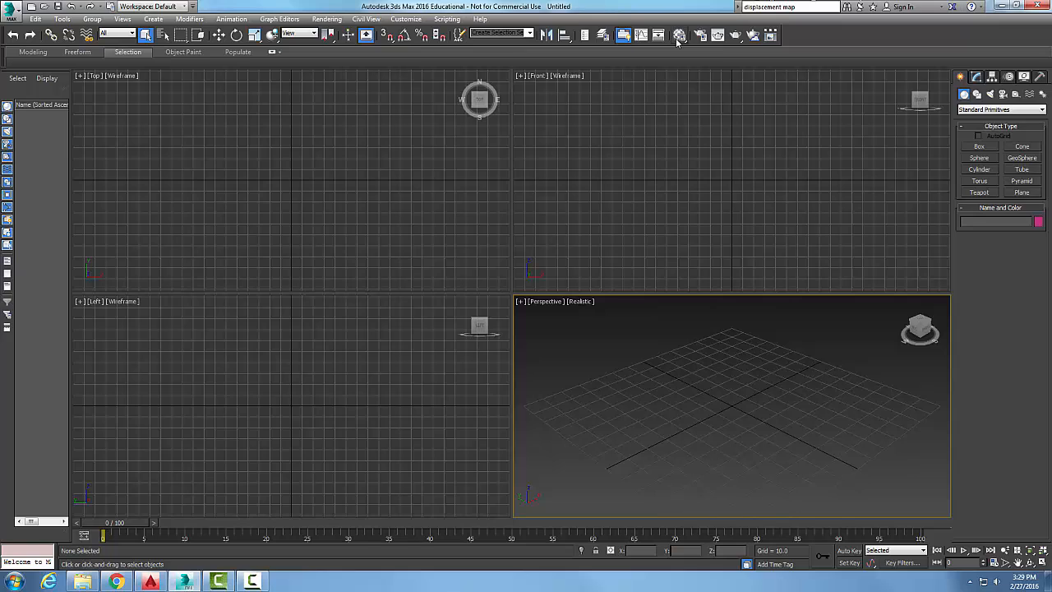
- Open the Compact Material Editor showing the default Standard material's basic parameters
{"action": "left_click", "coordinate": [679, 35]}
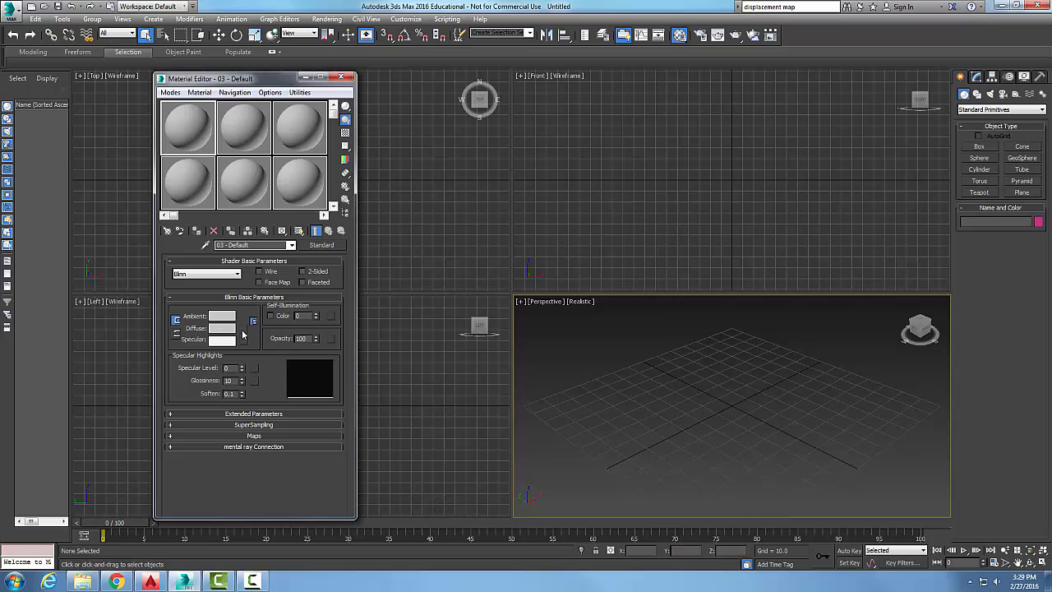
{"action": "mouse_move", "coordinate": [243, 332]}
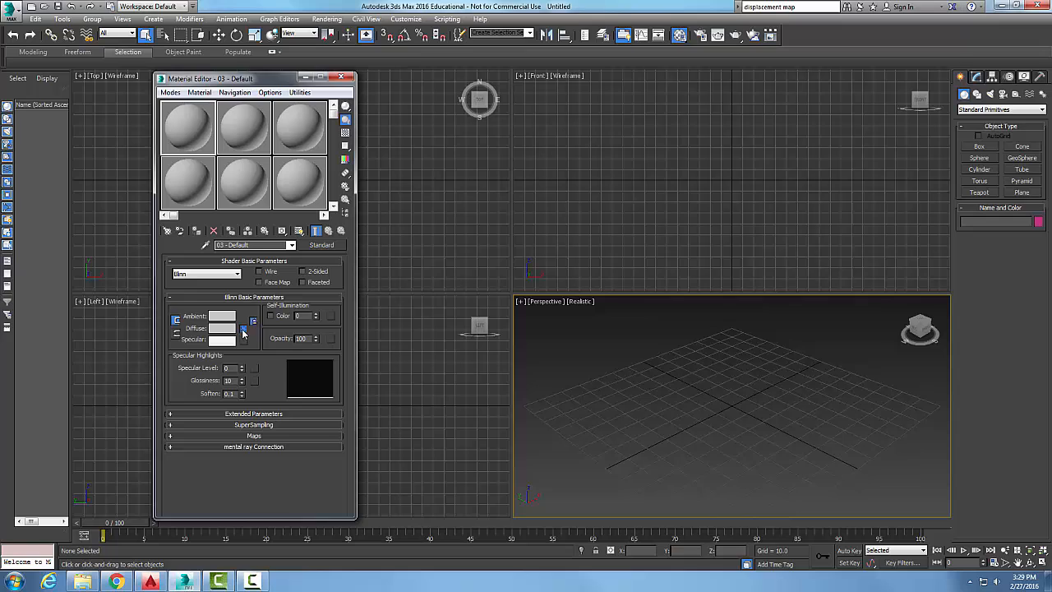
- Assign a Vector Map to the first material's diffuse channel
{"action": "left_click", "coordinate": [253, 320]}
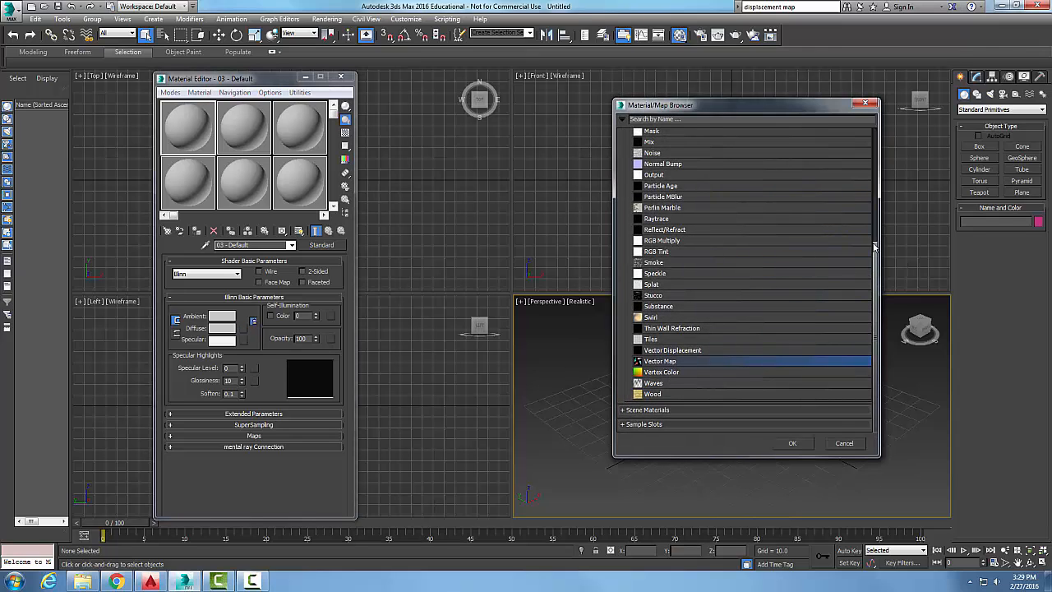
{"action": "mouse_move", "coordinate": [891, 319]}
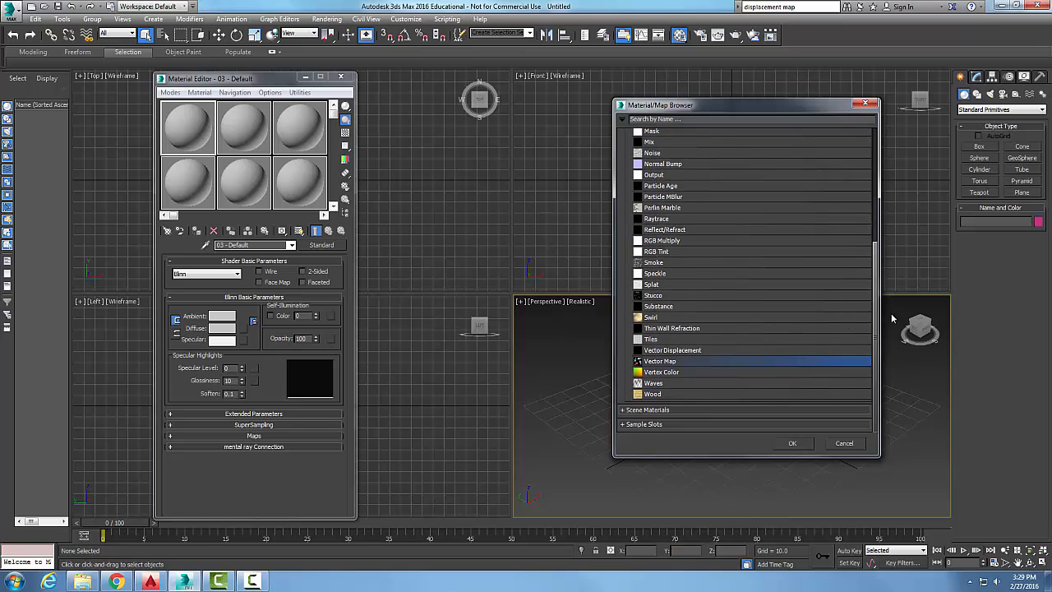
{"action": "left_click", "coordinate": [792, 444]}
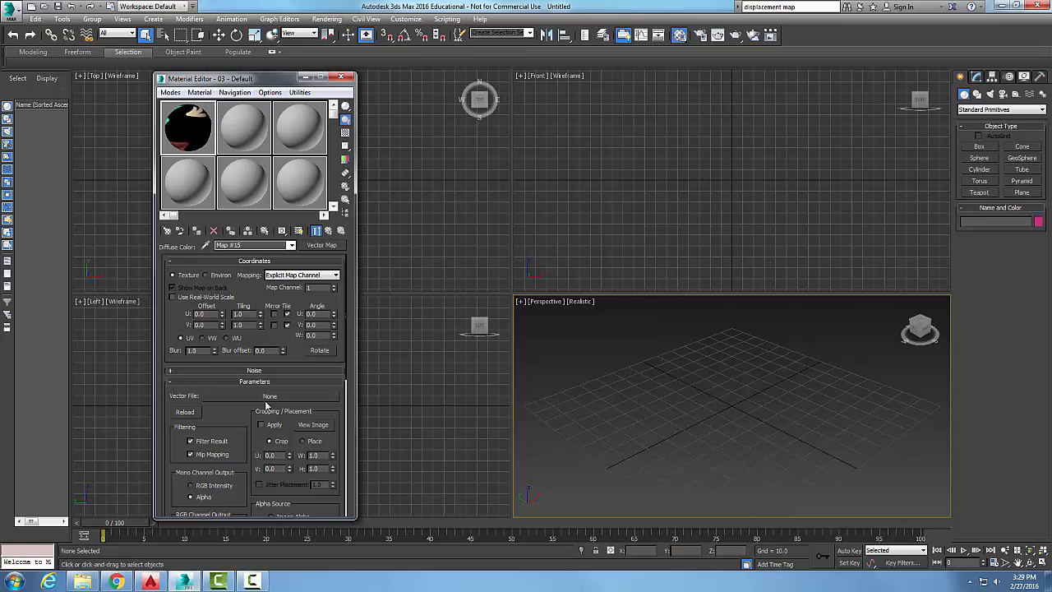
- Browse for a vector file, navigating My Documents into the animation and rendering course folder
{"action": "left_click", "coordinate": [270, 394]}
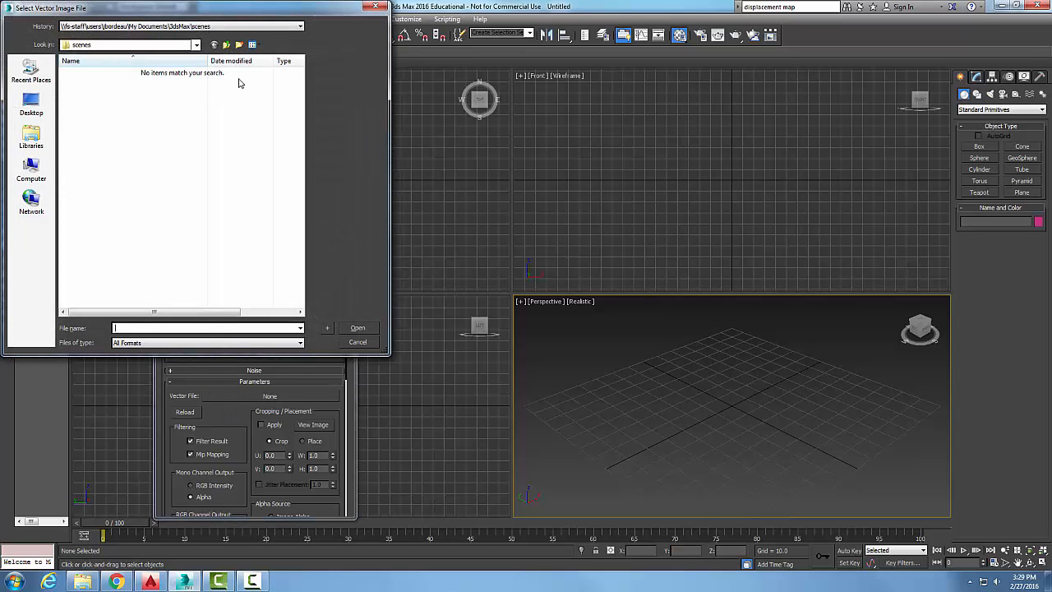
{"action": "left_click", "coordinate": [195, 44]}
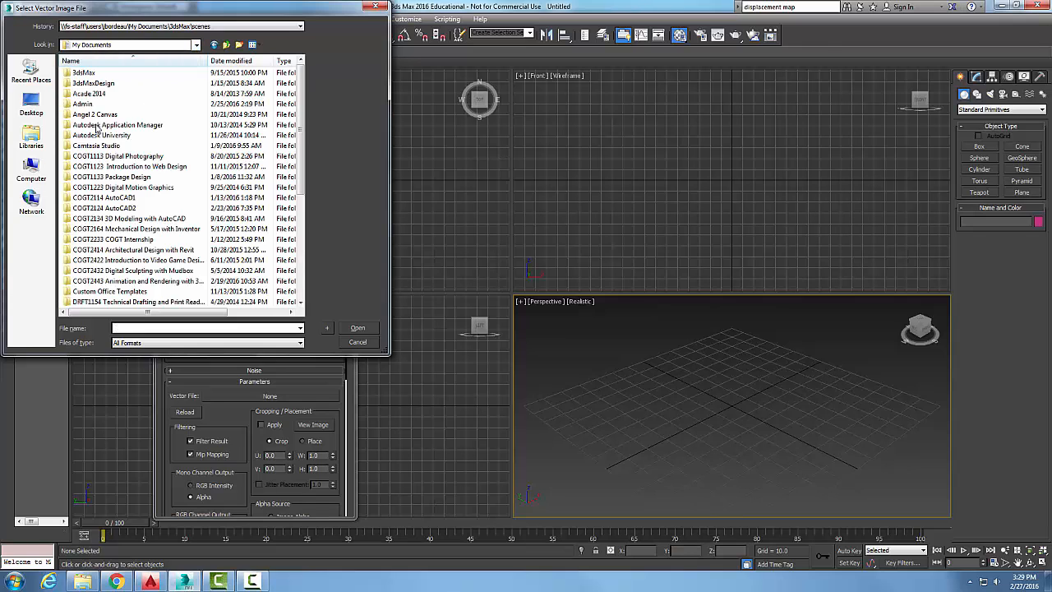
{"action": "scroll", "scroll_direction": "down", "scroll_amount": 3}
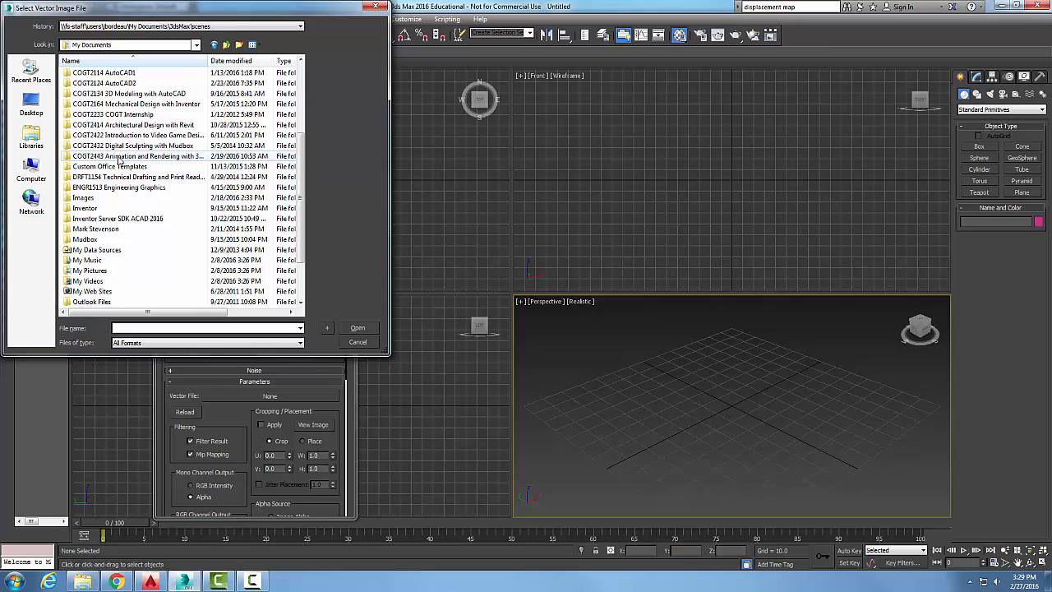
{"action": "double_click", "coordinate": [137, 156]}
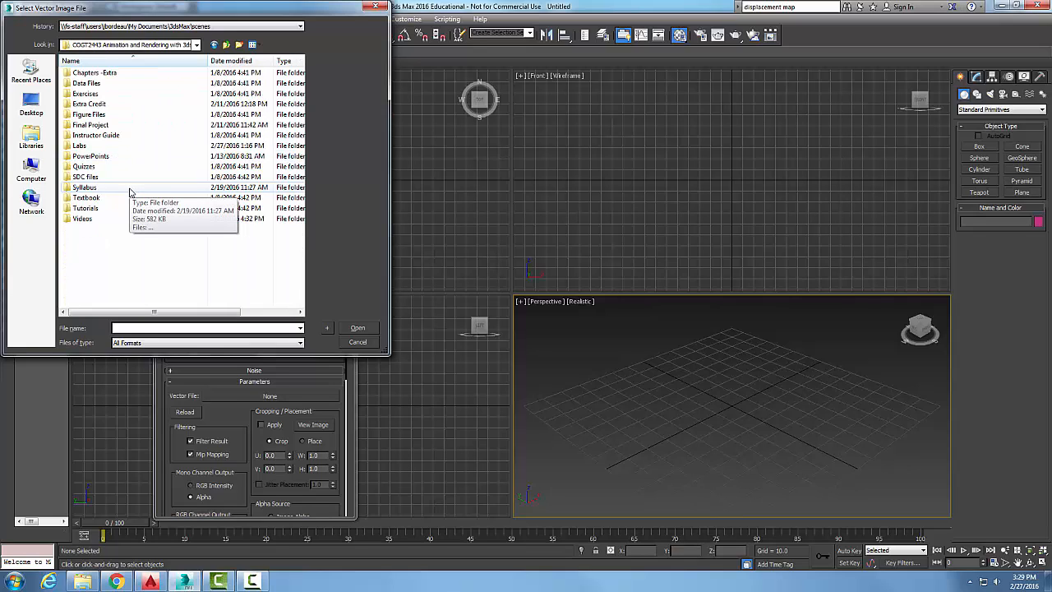
{"action": "mouse_move", "coordinate": [90, 230]}
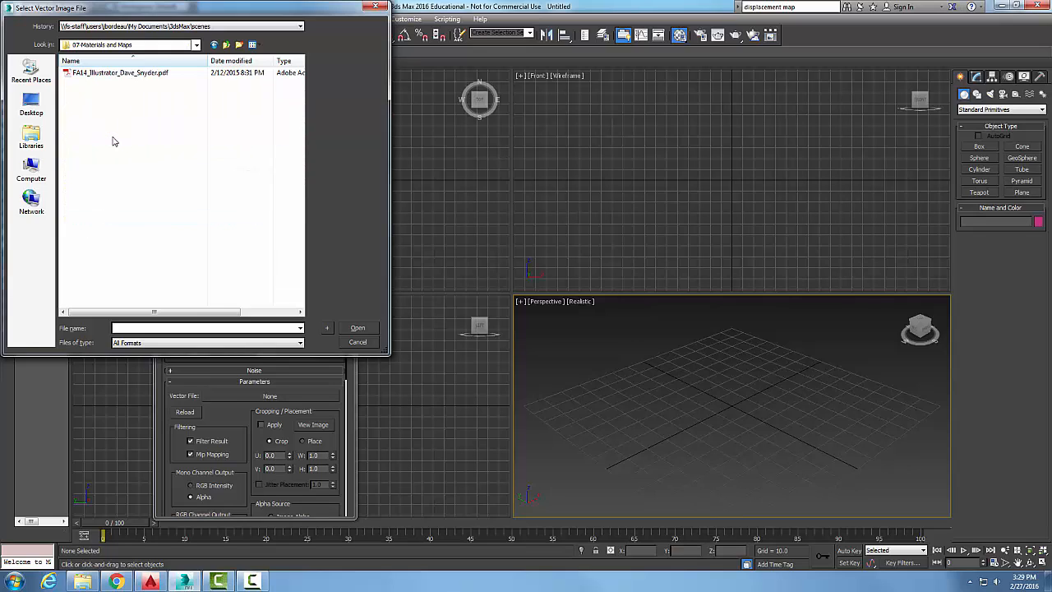
{"action": "mouse_move", "coordinate": [117, 146]}
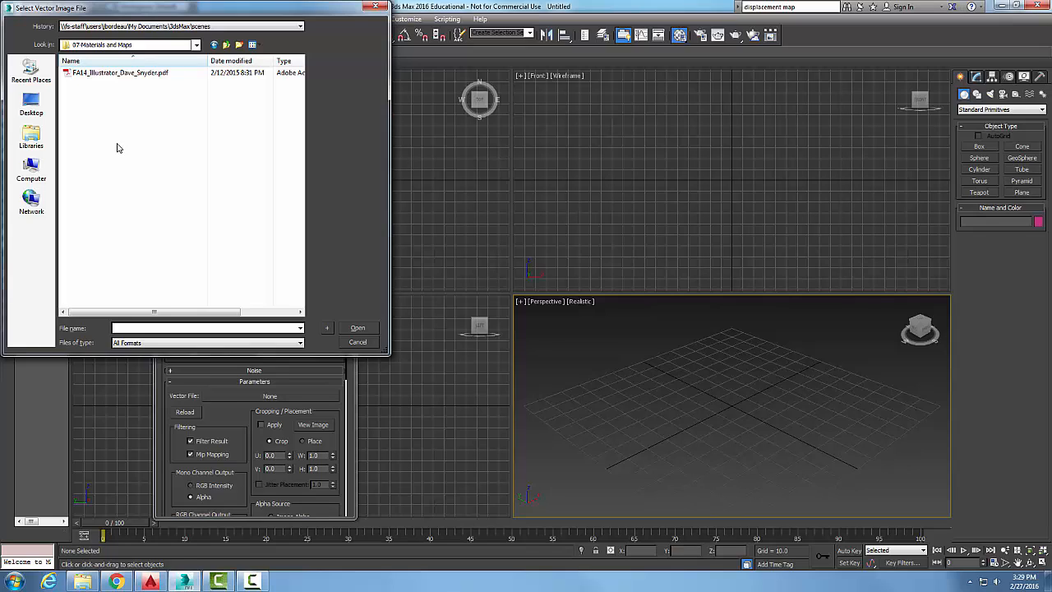
{"action": "mouse_move", "coordinate": [122, 152]}
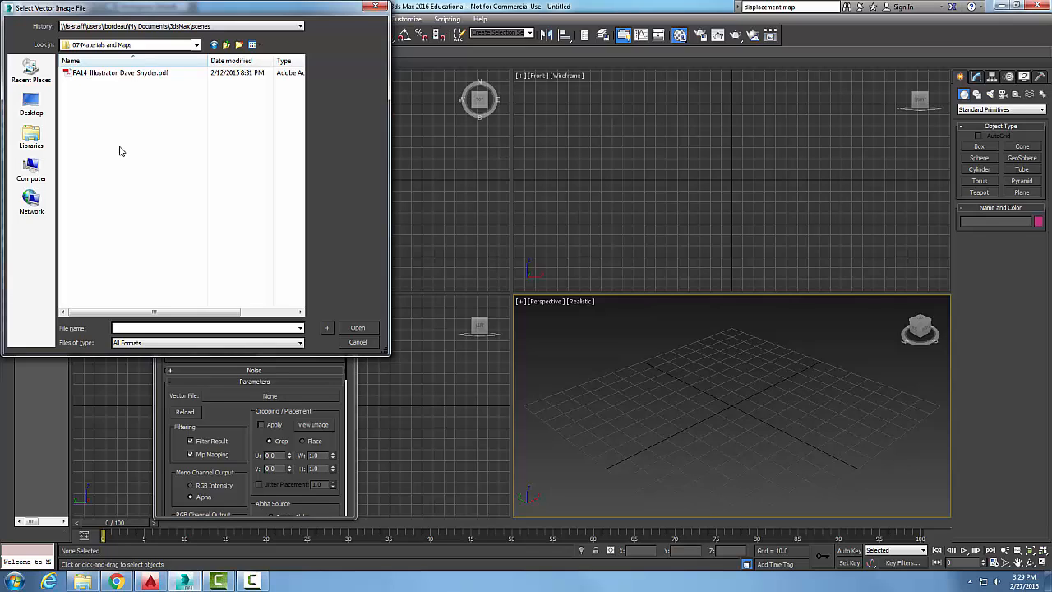
{"action": "mouse_move", "coordinate": [128, 148]}
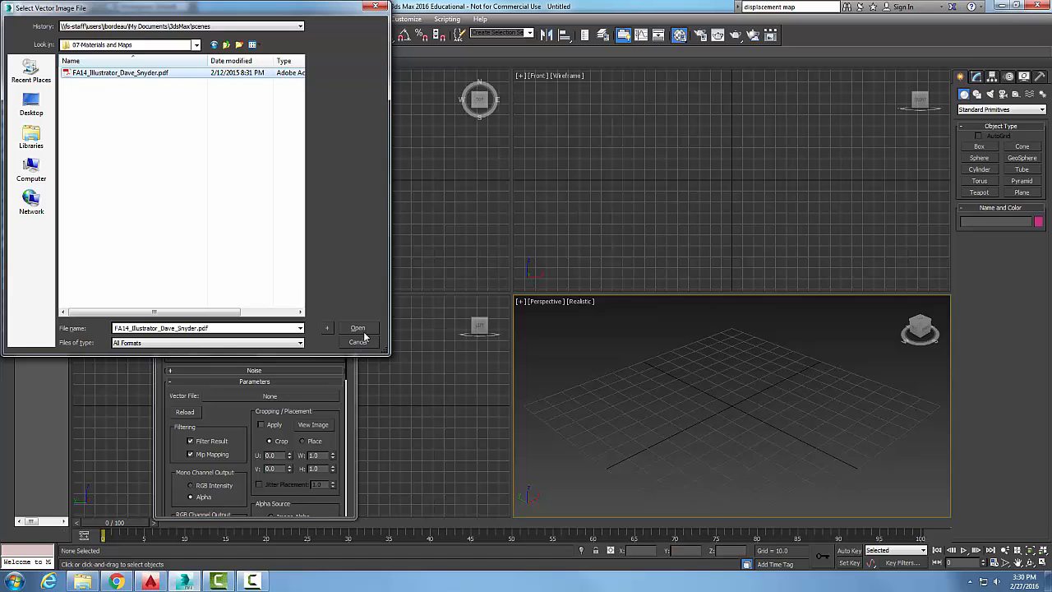
- Load the chosen PDF sketch into the Vector Map
{"action": "left_click", "coordinate": [358, 329]}
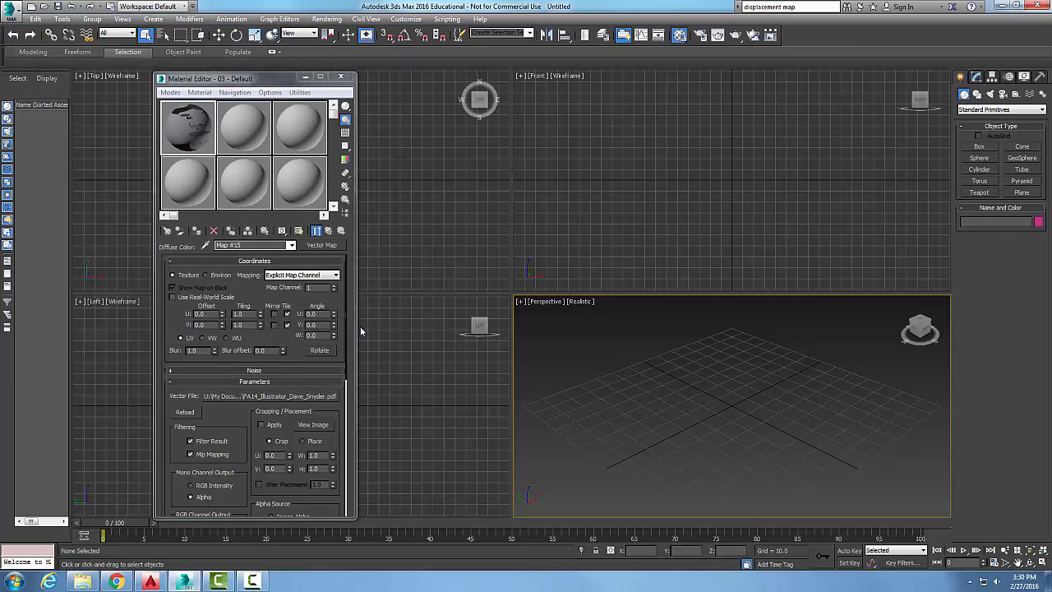
{"action": "mouse_move", "coordinate": [188, 128]}
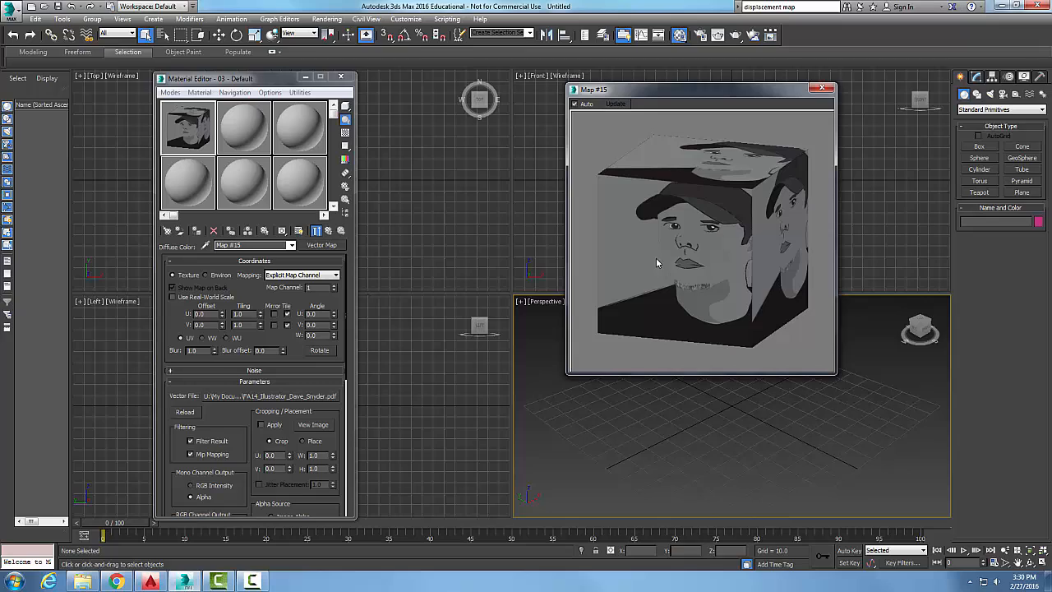
{"action": "mouse_move", "coordinate": [664, 265]}
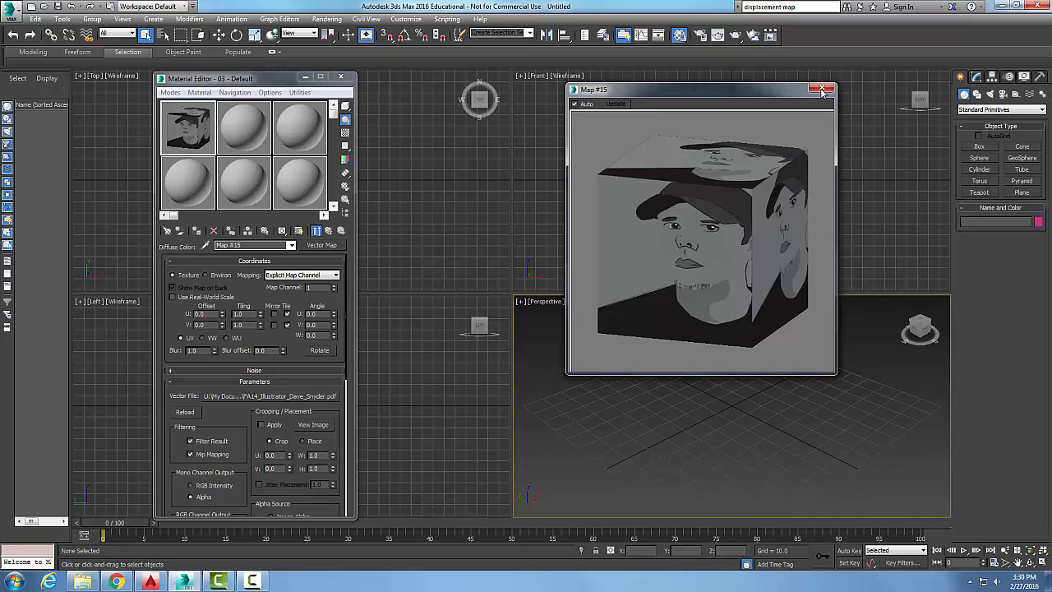
- Close the enlarged sample preview and return to the parent material's basic parameters
{"action": "left_click", "coordinate": [821, 89]}
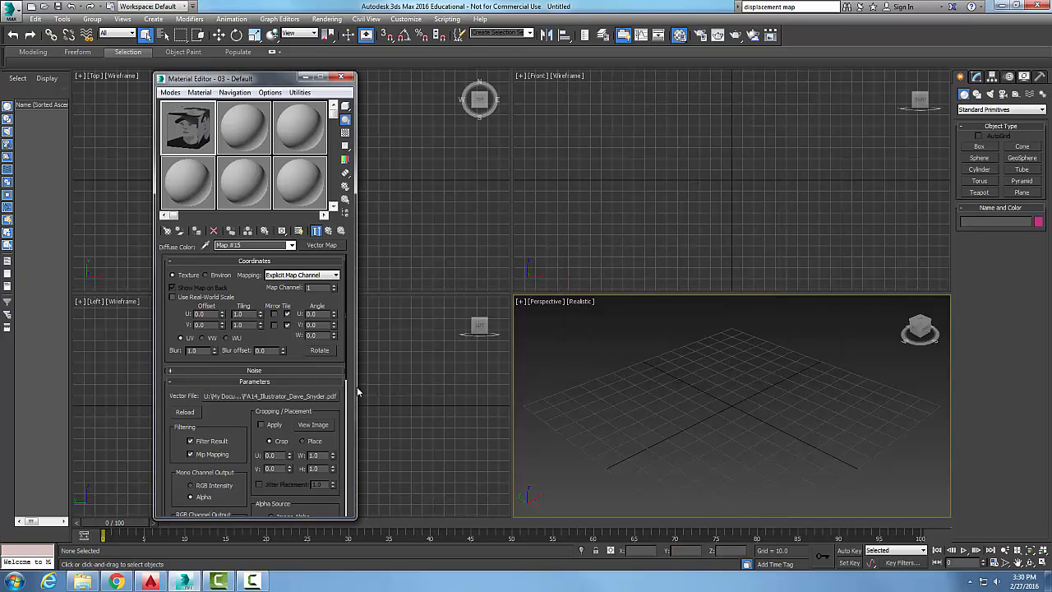
{"action": "mouse_move", "coordinate": [329, 230]}
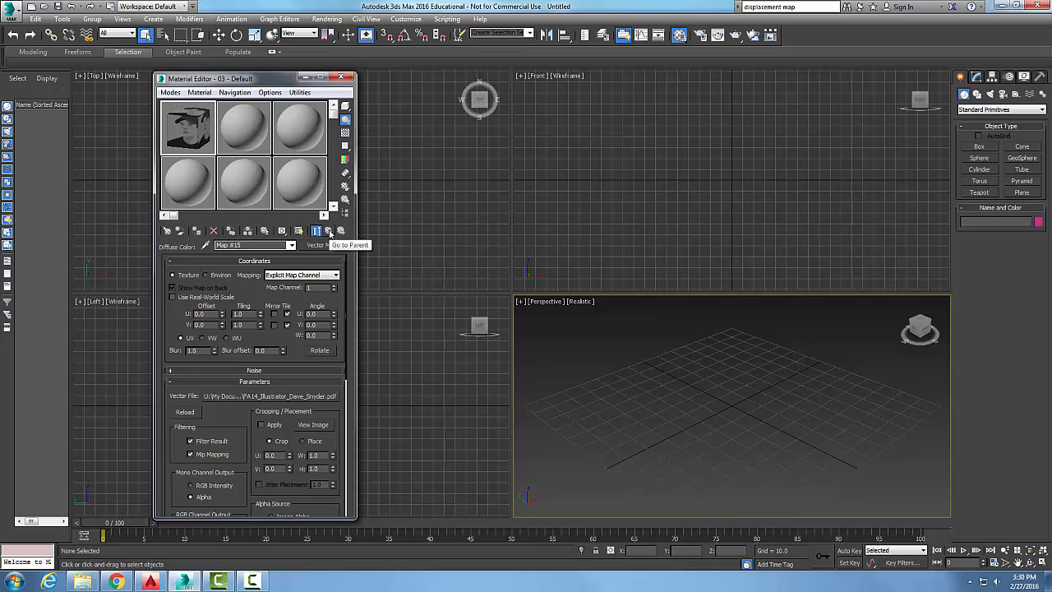
{"action": "left_click", "coordinate": [327, 230]}
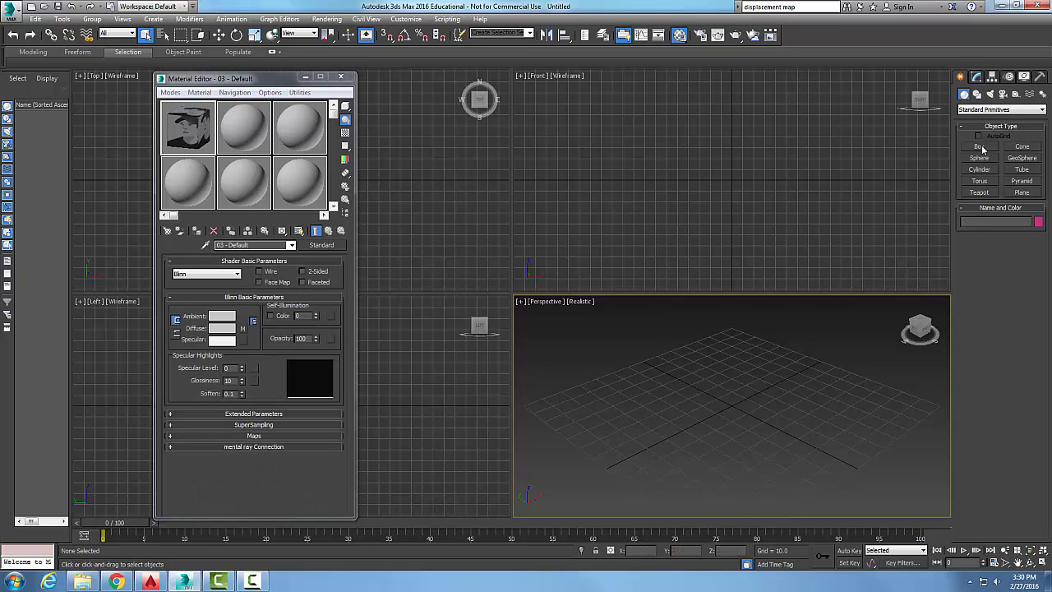
- Drag out a flat box in the perspective viewport
{"action": "left_click_drag", "start_coordinate": [633, 400], "coordinate": [731, 430]}
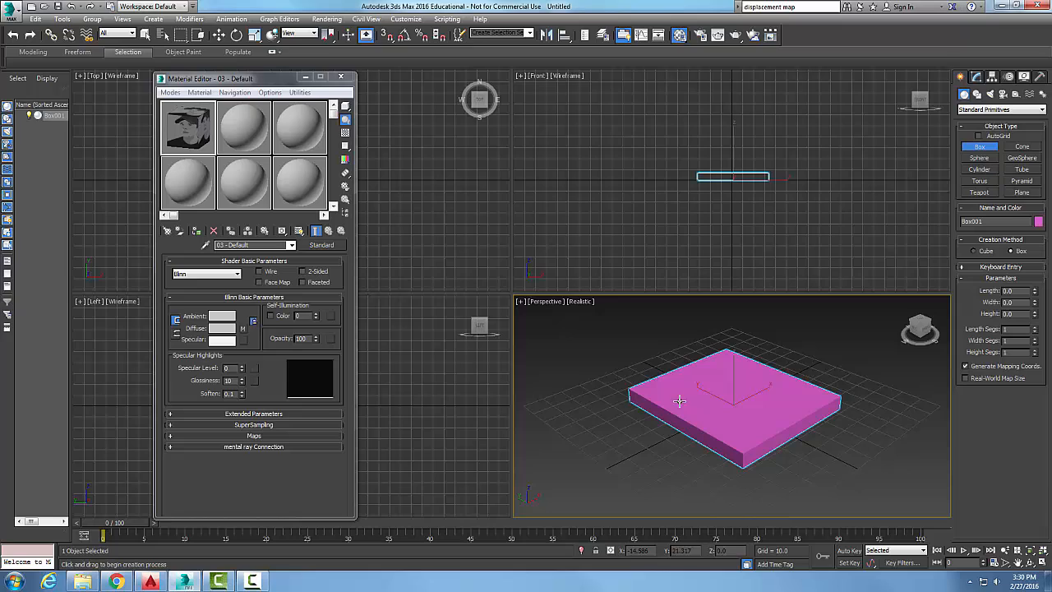
{"action": "mouse_move", "coordinate": [196, 230]}
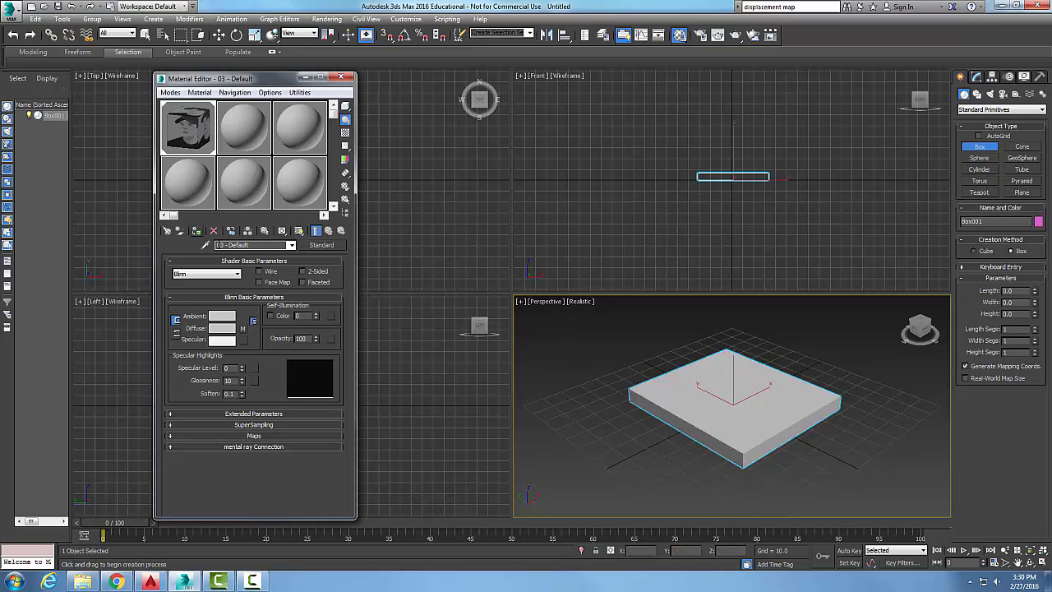
{"action": "mouse_move", "coordinate": [299, 230]}
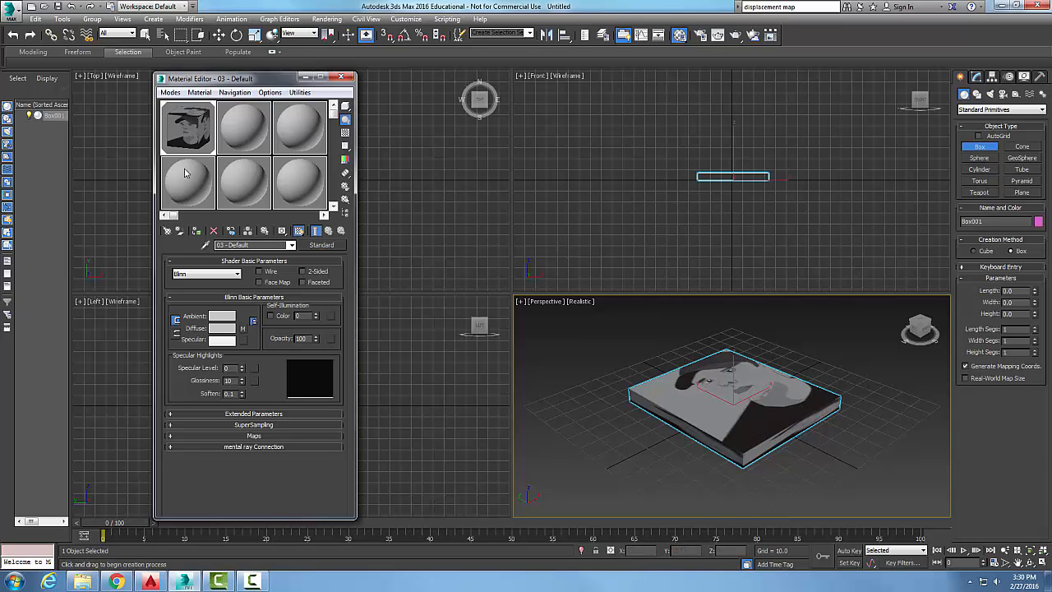
{"action": "mouse_move", "coordinate": [243, 179]}
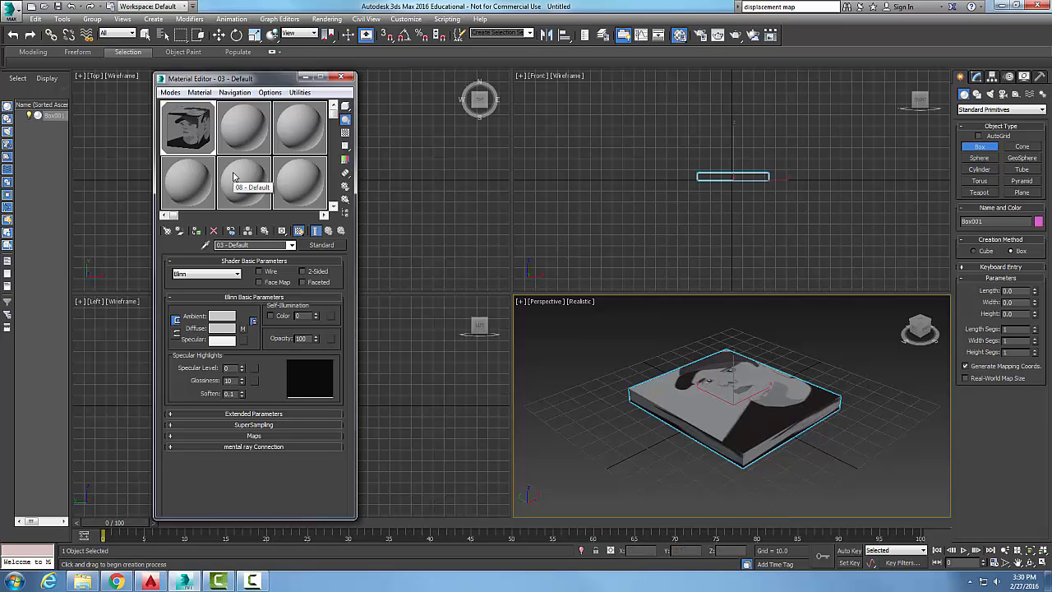